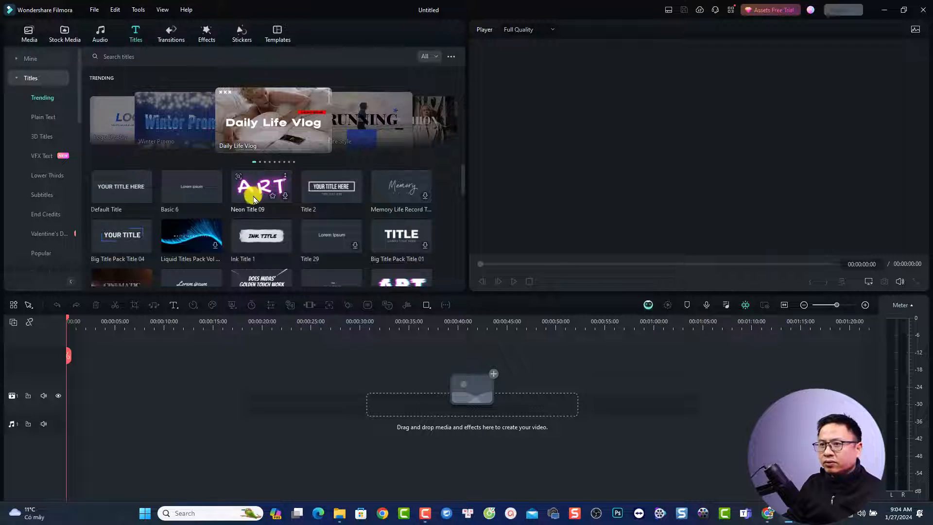
Add Neon Title 09 to the timeline with its text changed to 'Jacky'.
left_click_drag(261, 188, 96, 420)
type("Jacky")
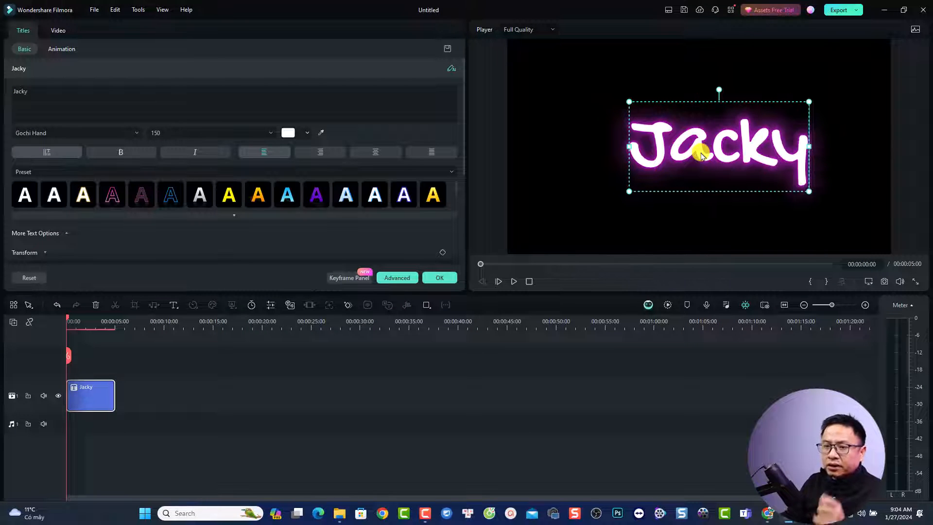
left_click(136, 34)
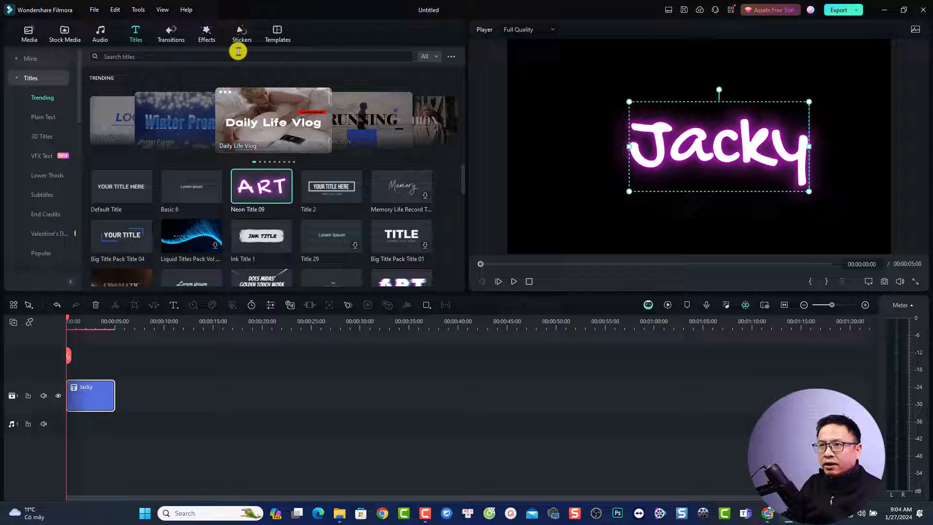
Open the Stickers library to find the Emperor of War Element frame.
left_click(241, 34)
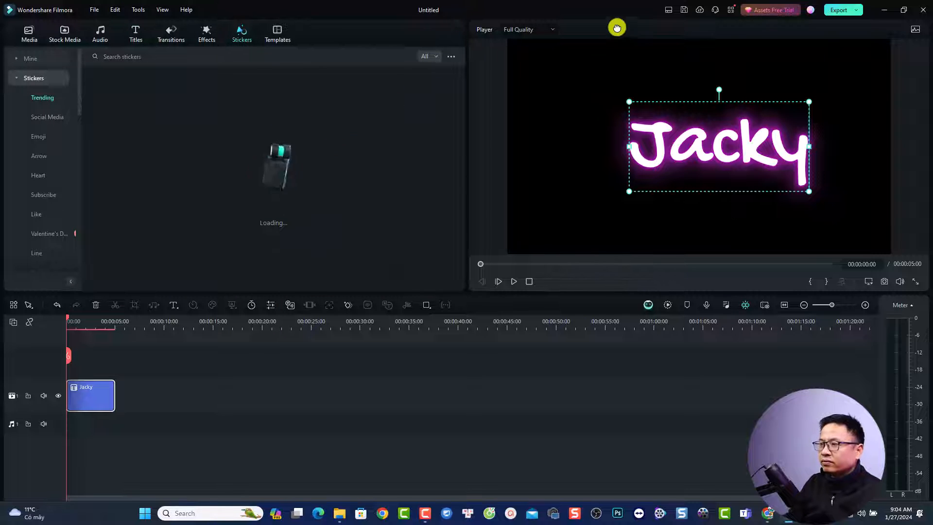
mouse_move(377, 262)
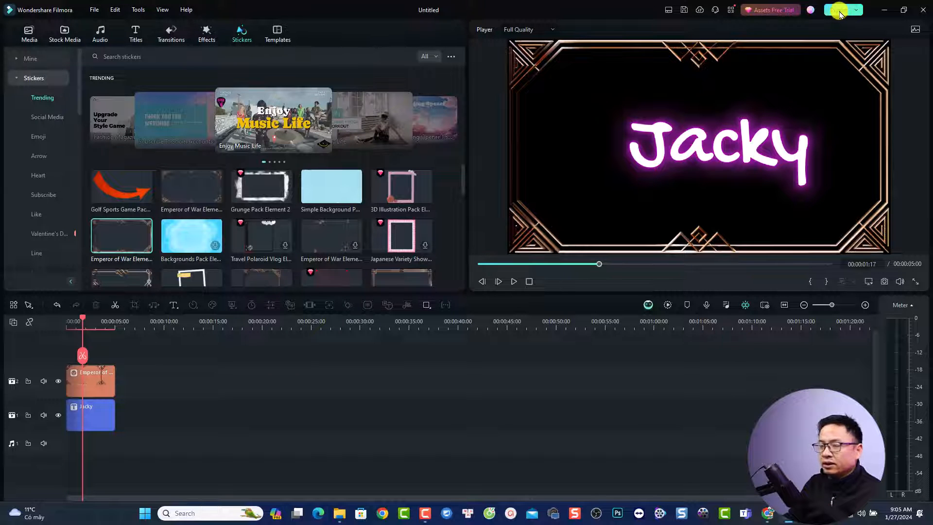
Start a local export named 'transparent video', initially choosing MP4 format.
left_click(834, 10)
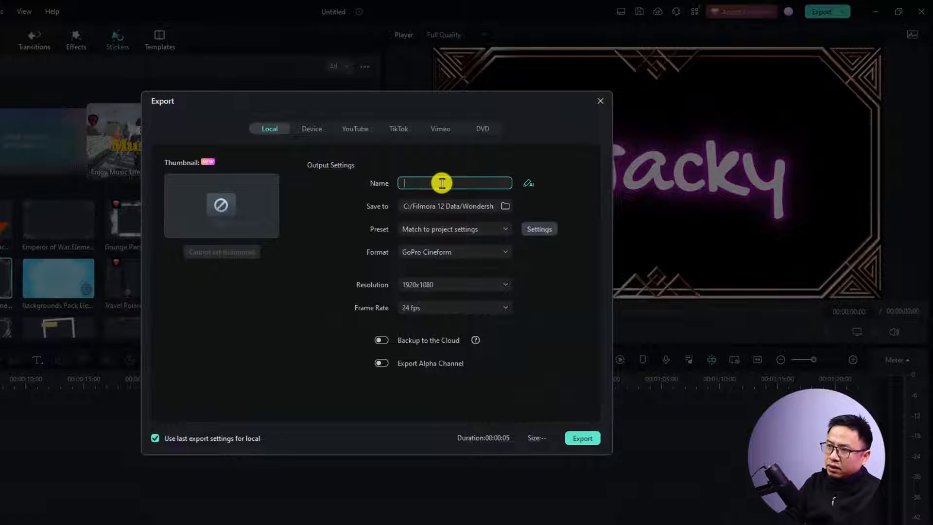
type("transparen")
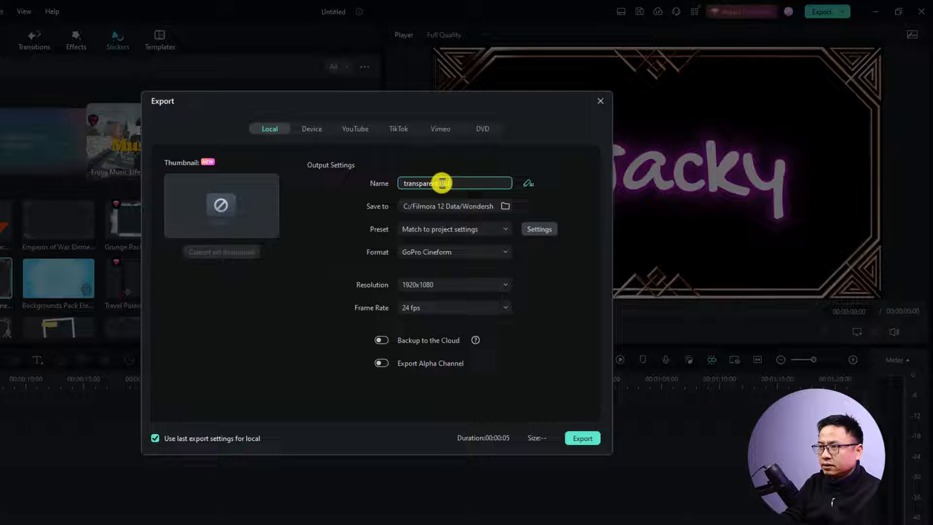
type("transparent video")
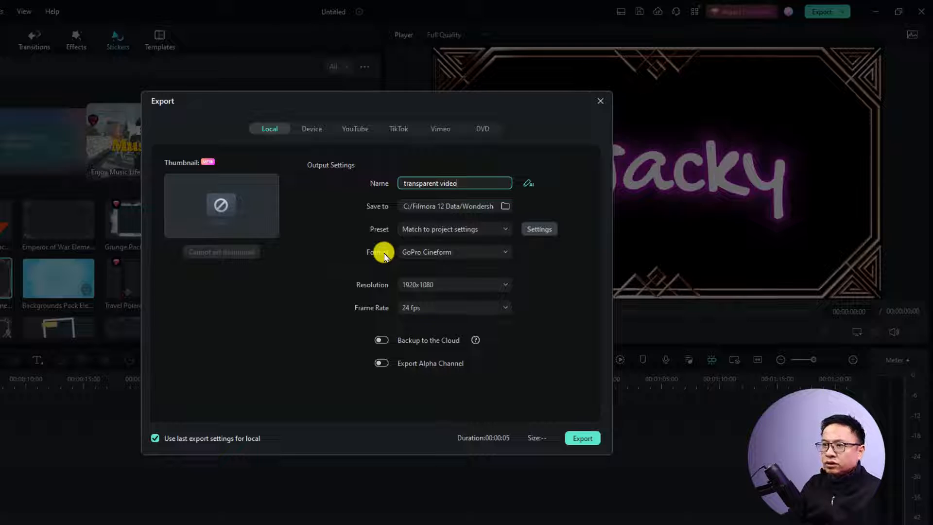
left_click(454, 252)
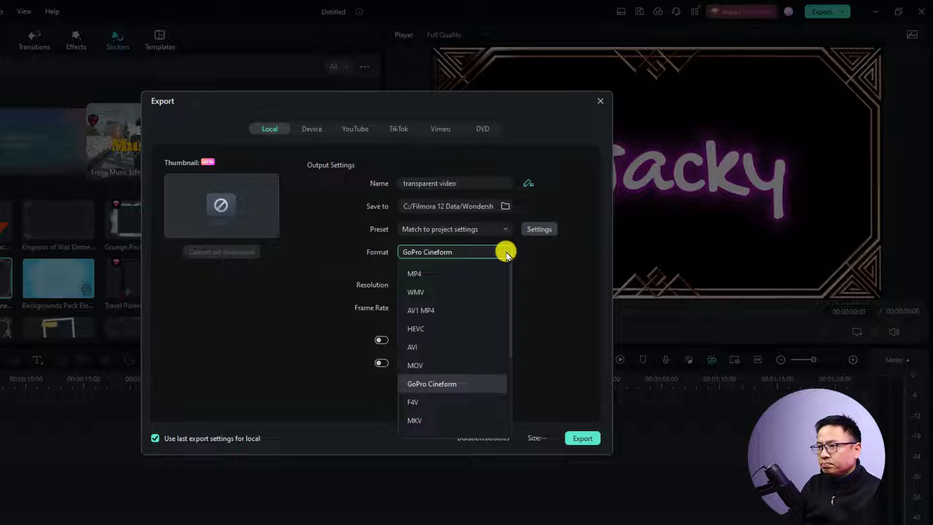
left_click(414, 273)
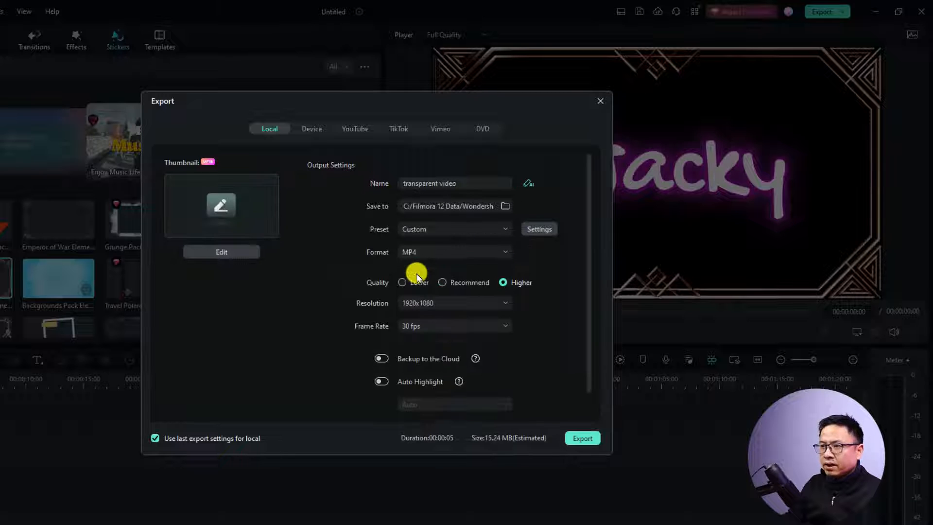
mouse_move(417, 262)
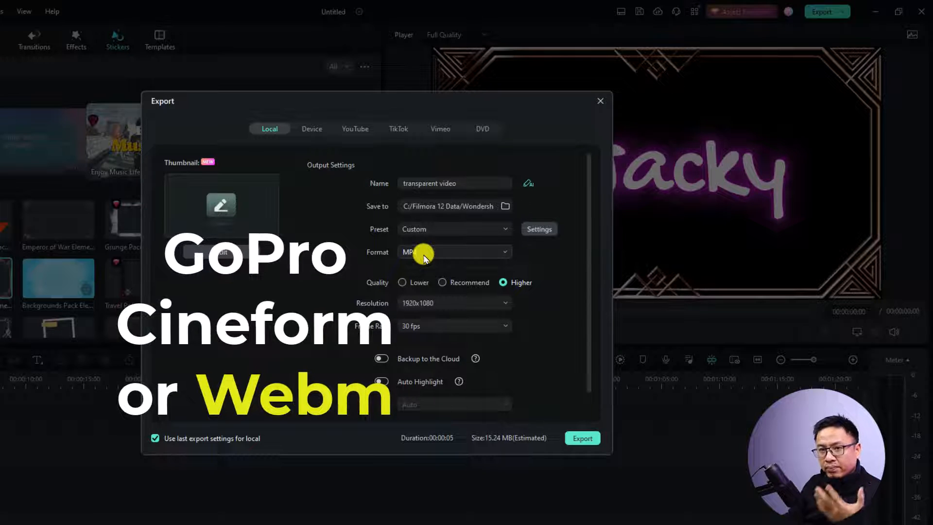
Change the export format to GoPro Cineform.
left_click(453, 252)
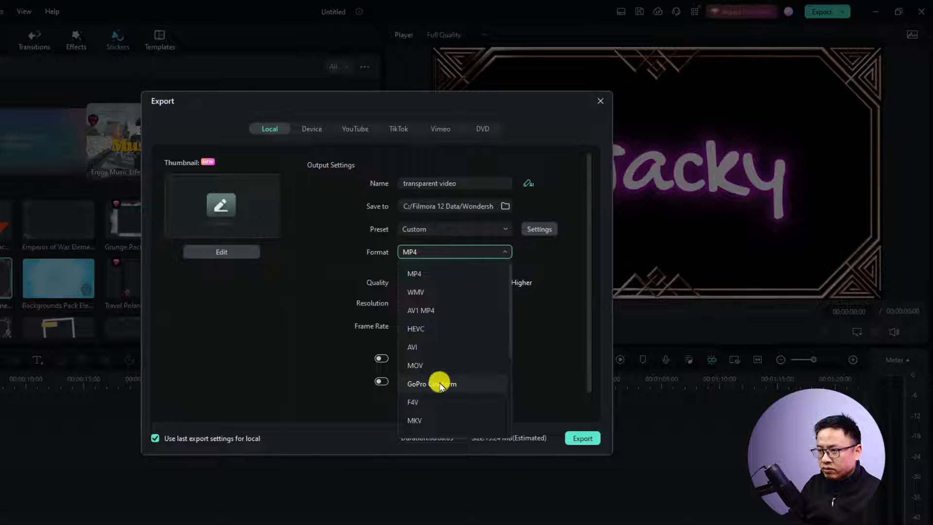
scroll("down", 3)
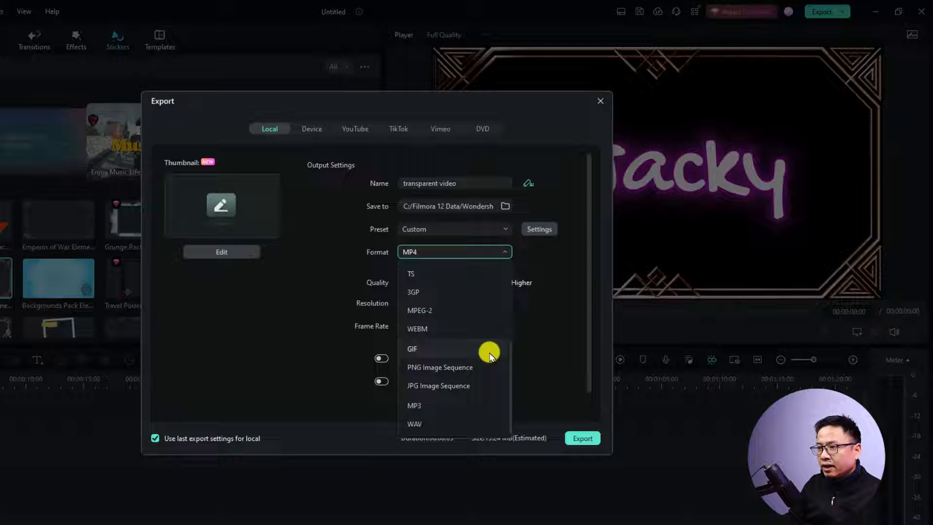
mouse_move(428, 330)
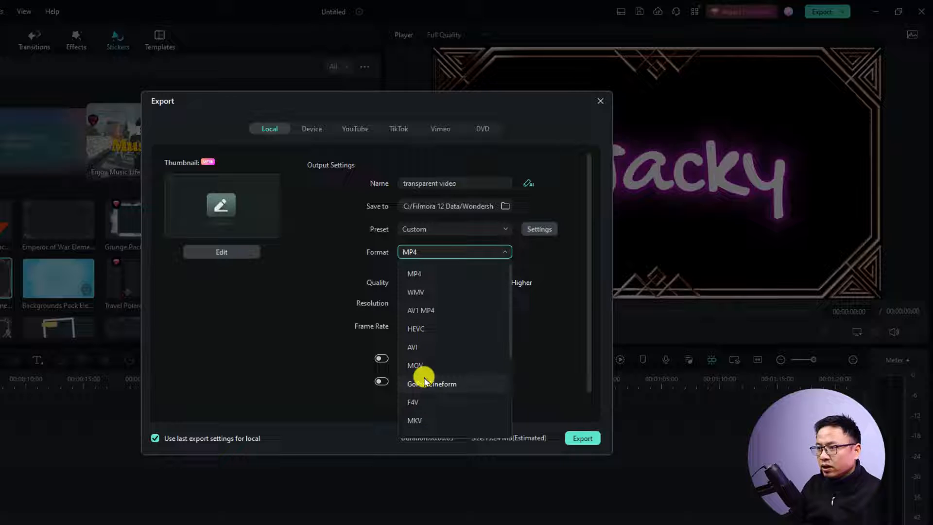
left_click(432, 383)
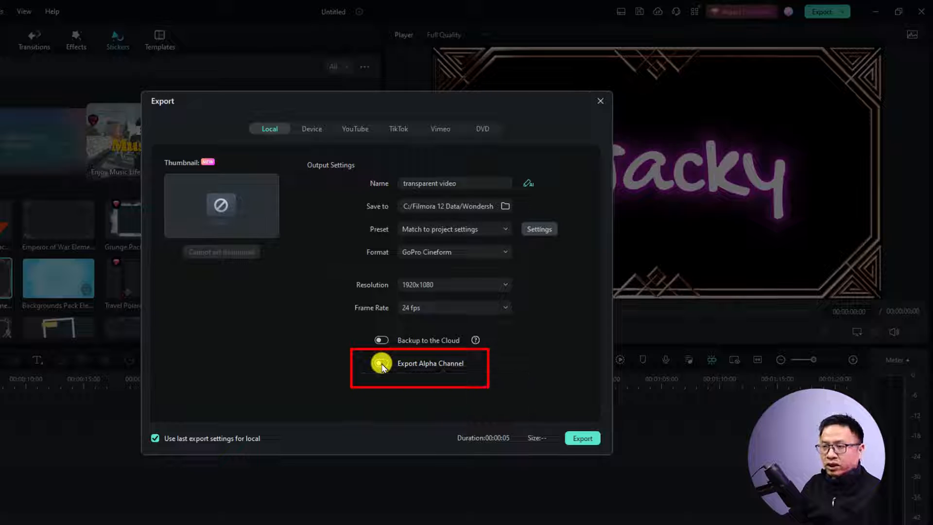
Export with the alpha channel enabled and open the folder holding 'transparent video'.
left_click(381, 362)
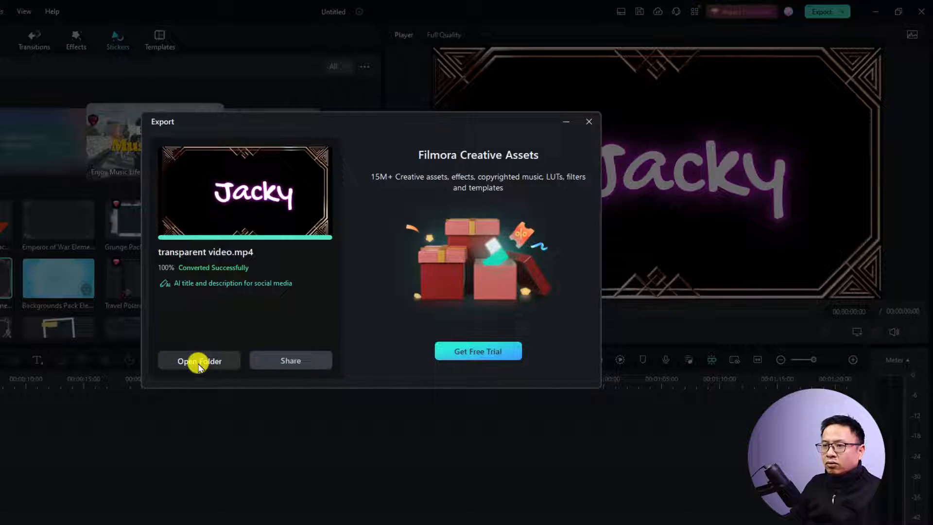
left_click(198, 360)
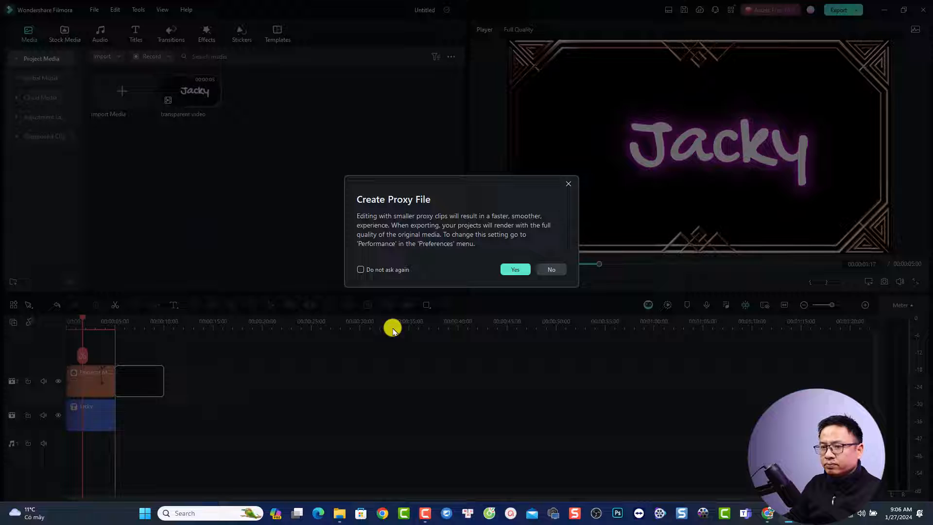
Answer the proxy prompt and download a solid colour from Stock Media > Solid Color.
left_click(514, 269)
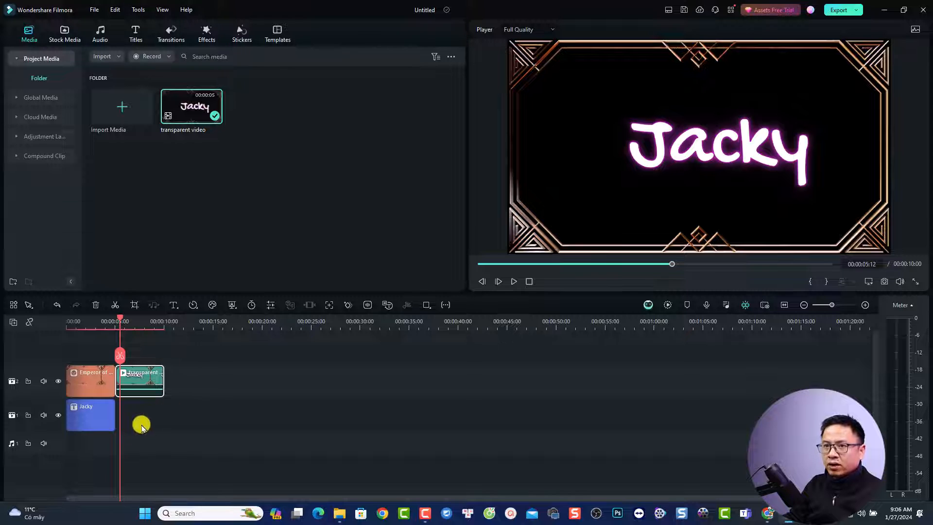
left_click(64, 34)
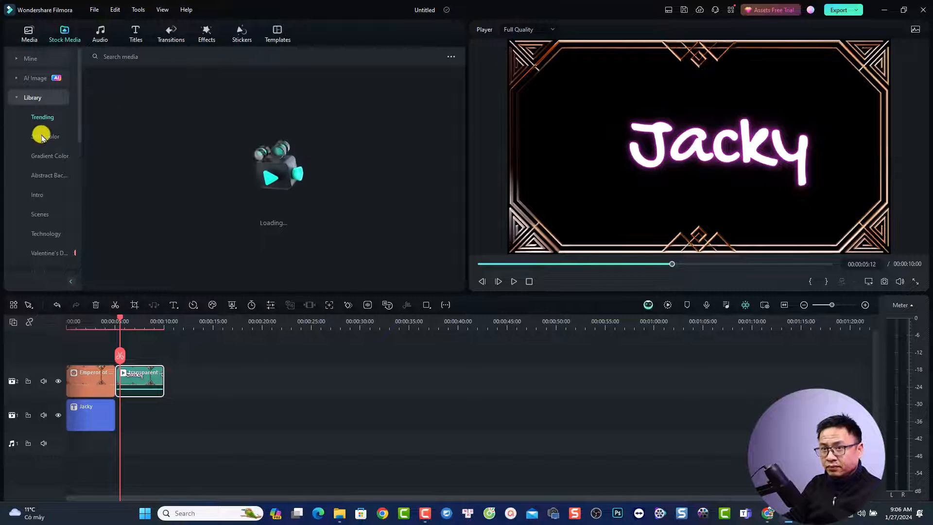
left_click(44, 136)
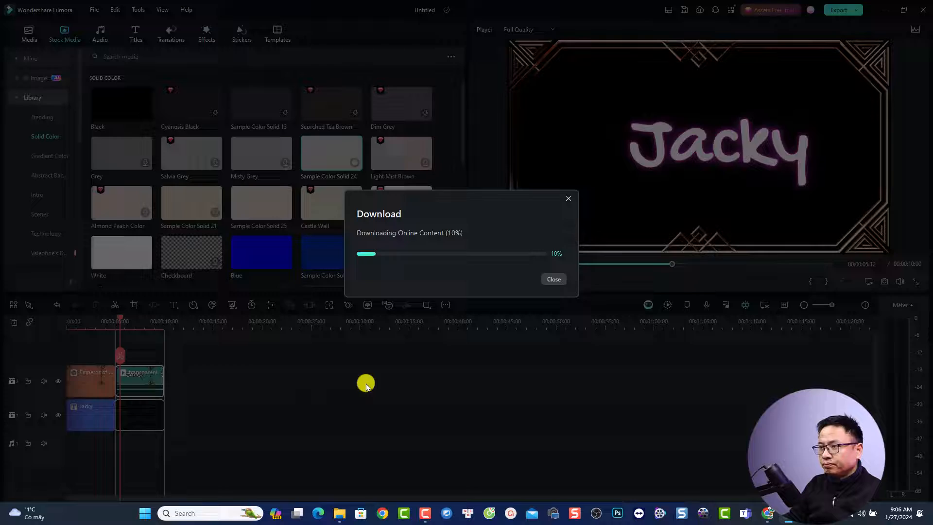
left_click(553, 279)
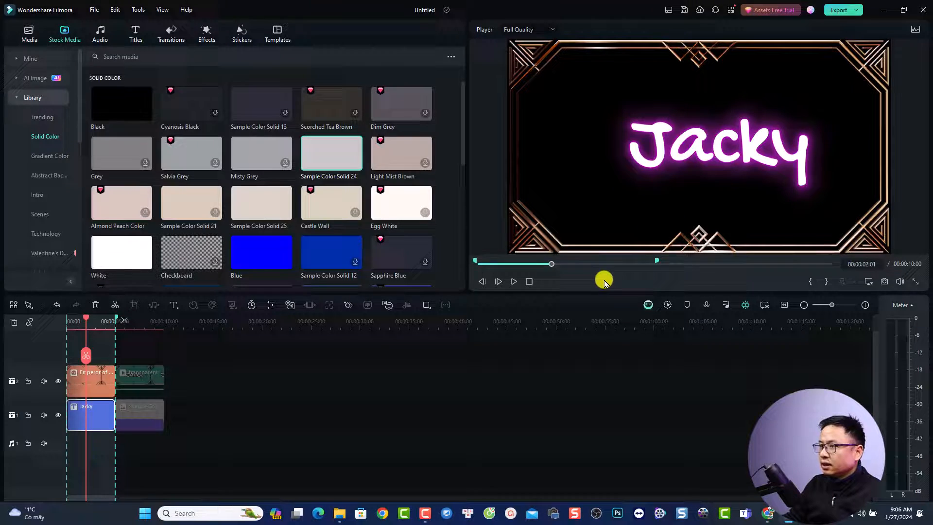
Export the marked range as WEBM 'transparent video2' with the alpha channel kept.
left_click(839, 10)
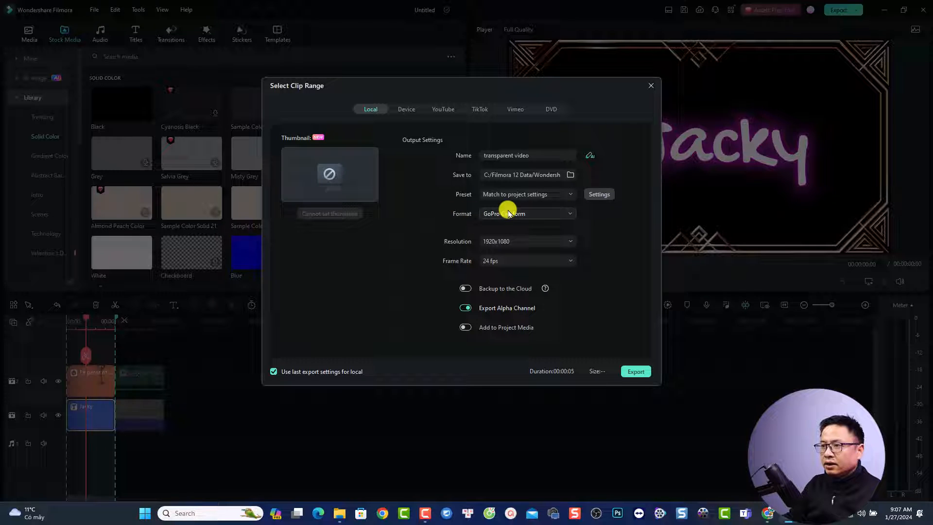
left_click(525, 214)
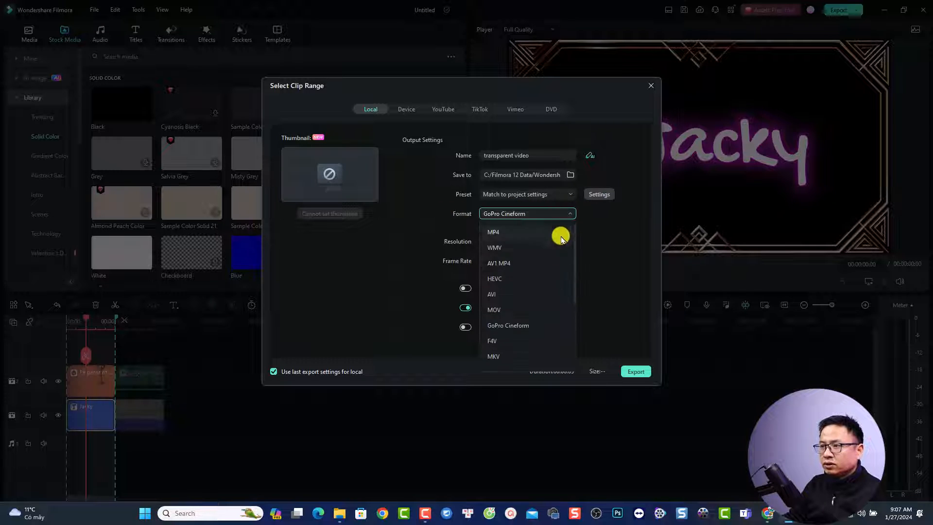
scroll("down", 3)
type("2")
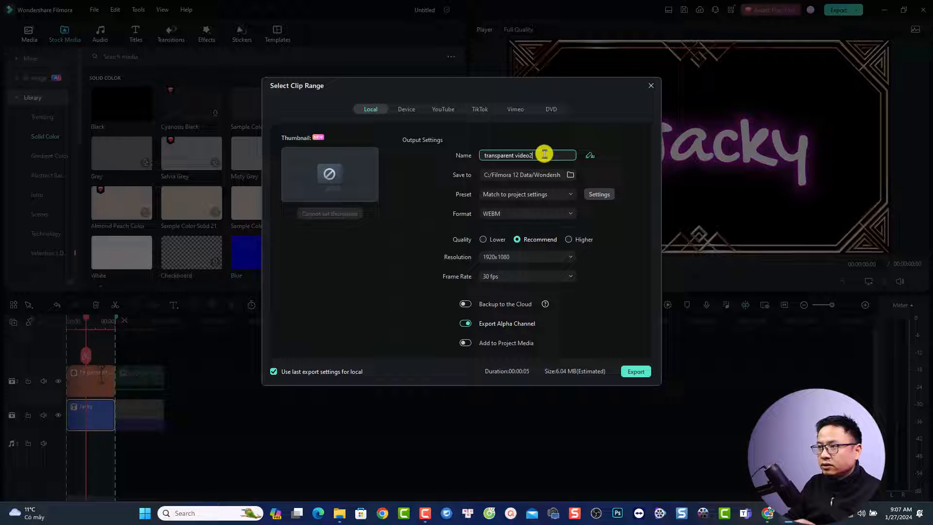
mouse_move(636, 371)
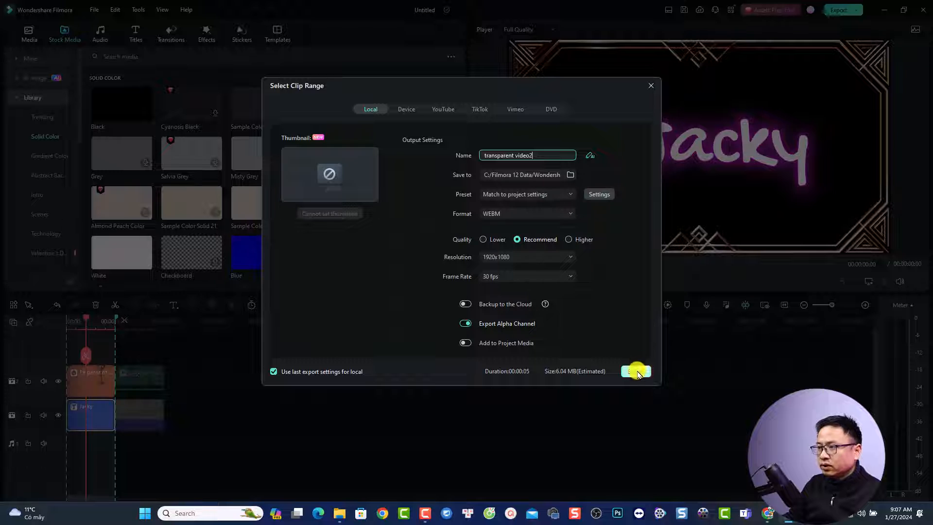
left_click(636, 372)
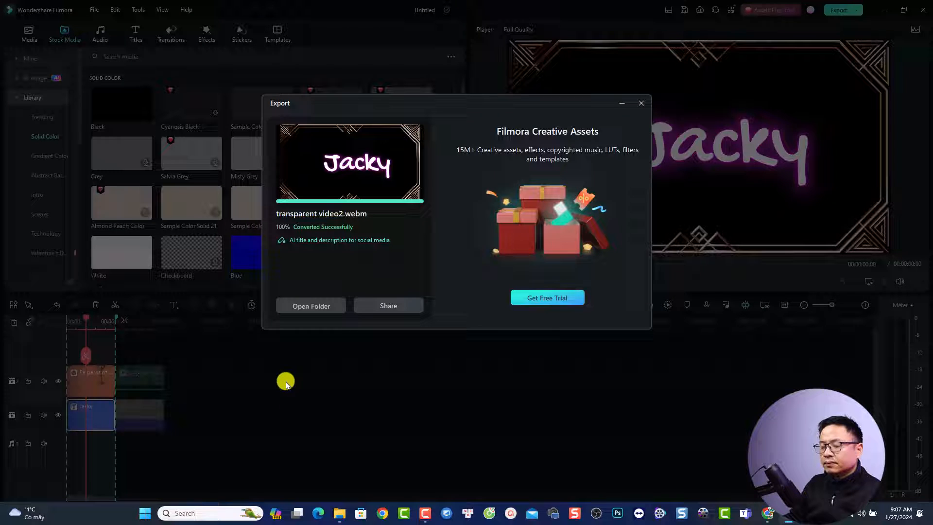
Import 'transparent video2', match project settings to it and preview playback.
left_click(641, 103)
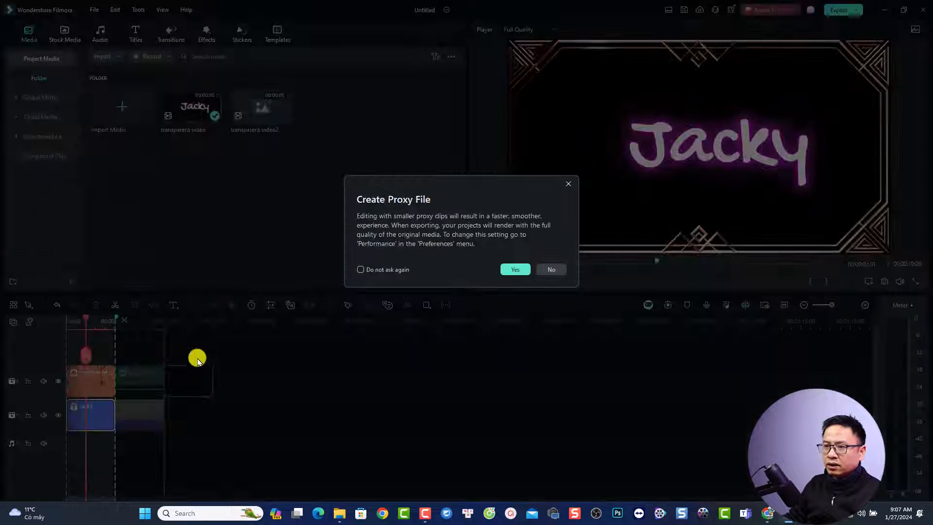
left_click(514, 269)
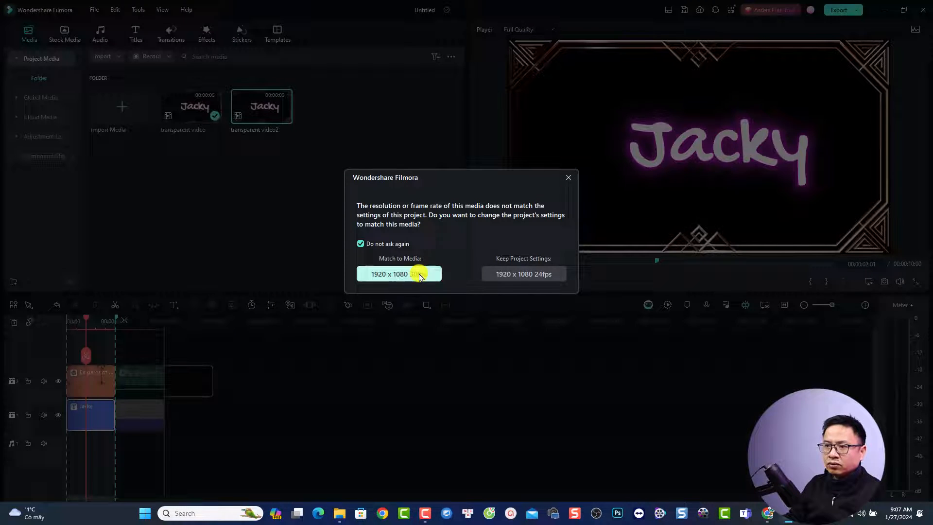
left_click(397, 274)
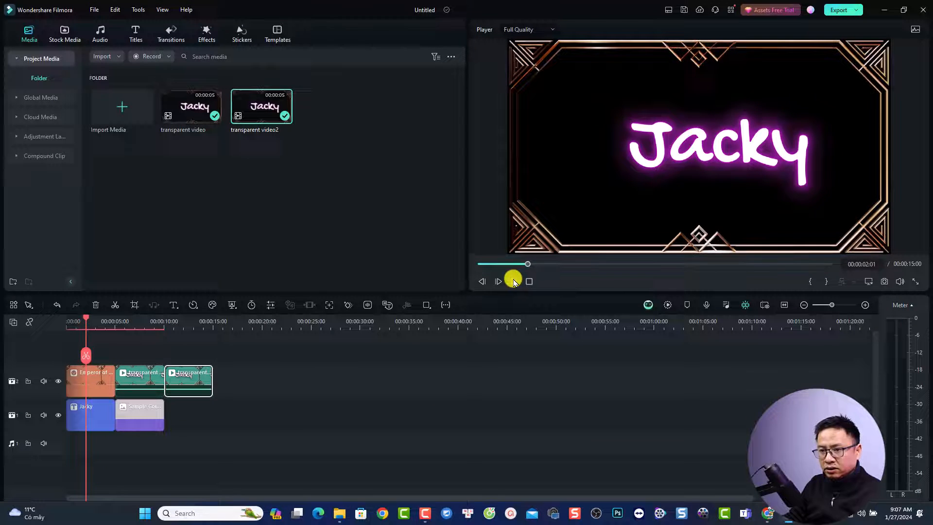
left_click(498, 281)
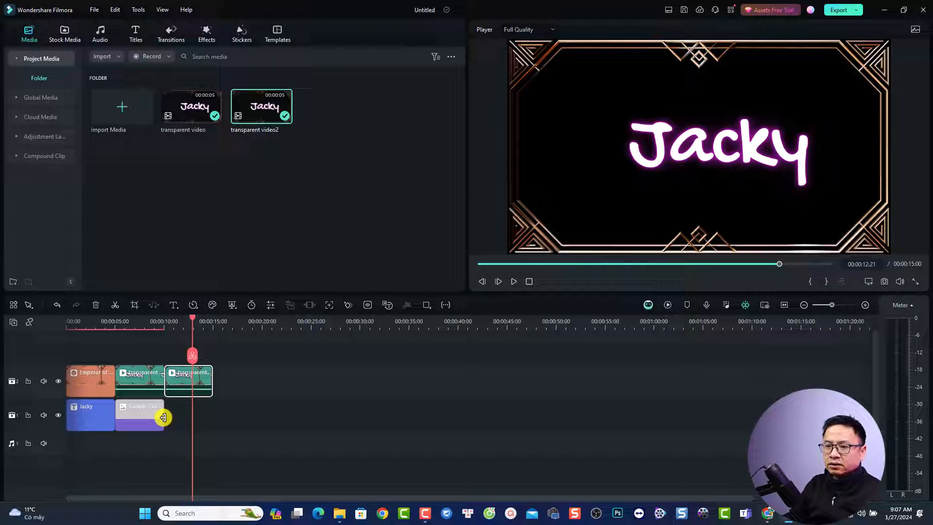
Move the Sample Color clip under 'transparent video2' and preview Jacky over the light background.
left_click_drag(141, 415, 188, 415)
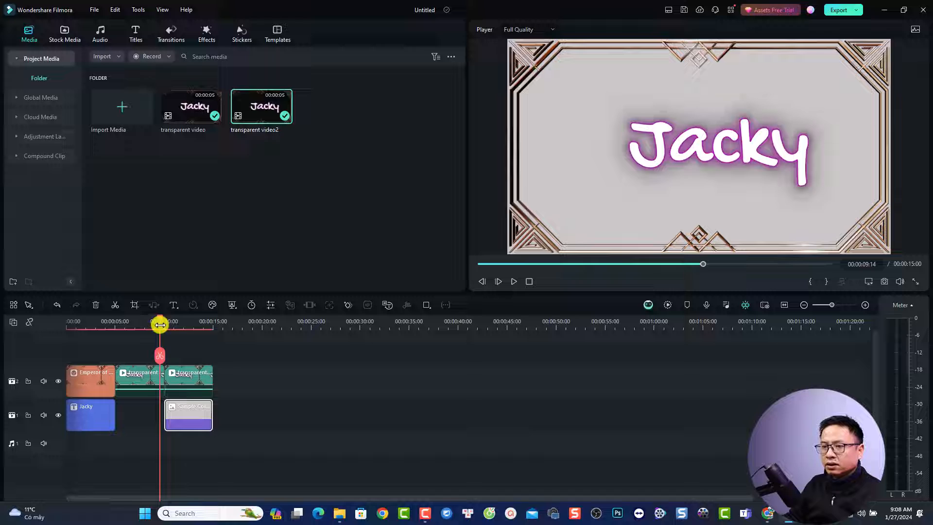
left_click(497, 282)
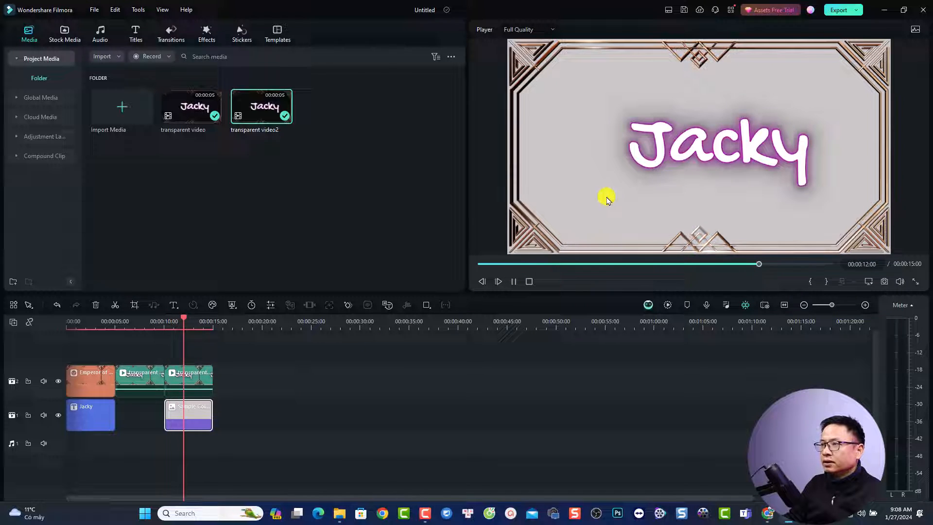
left_click(513, 282)
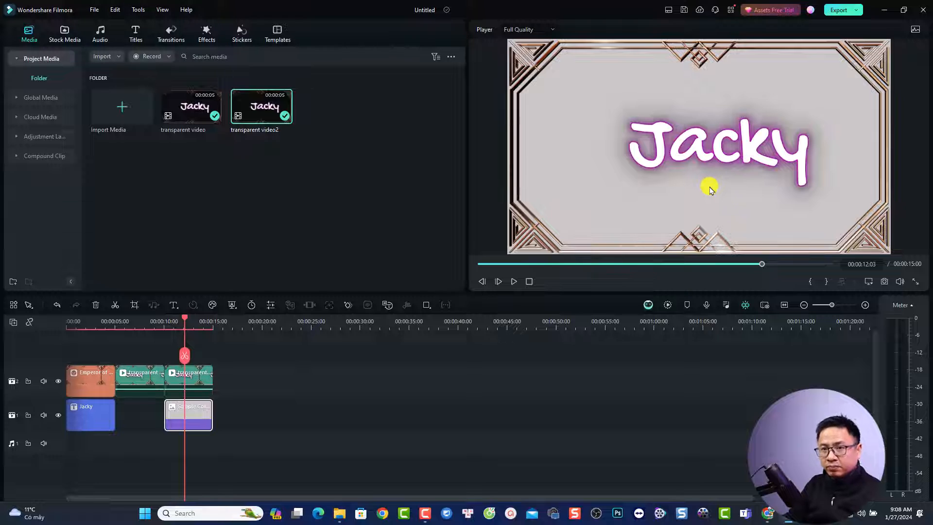